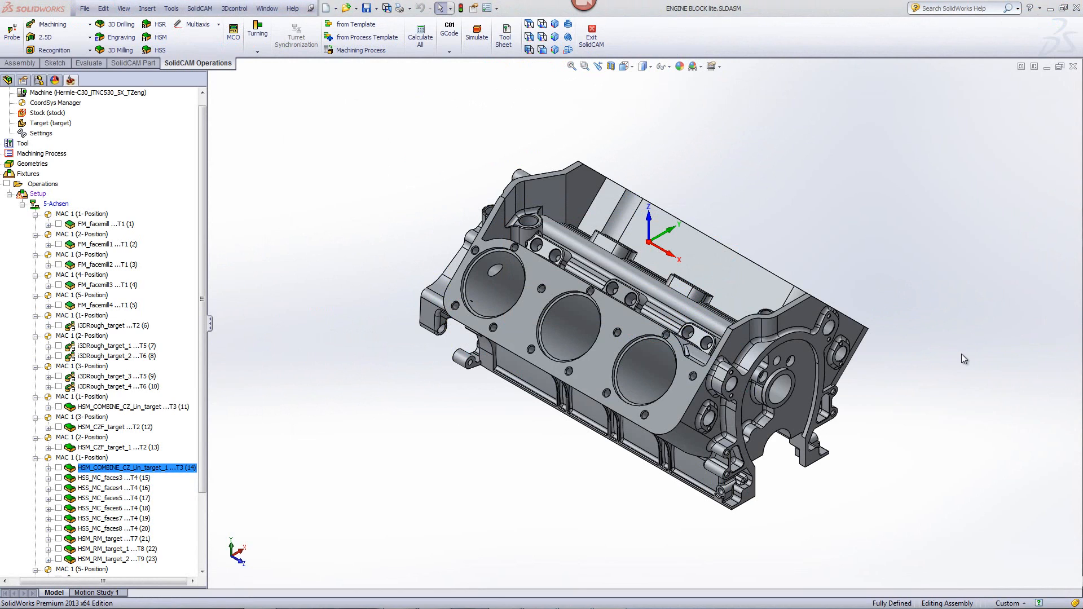
Select the Operations node so every engine block machining operation is included
click(43, 183)
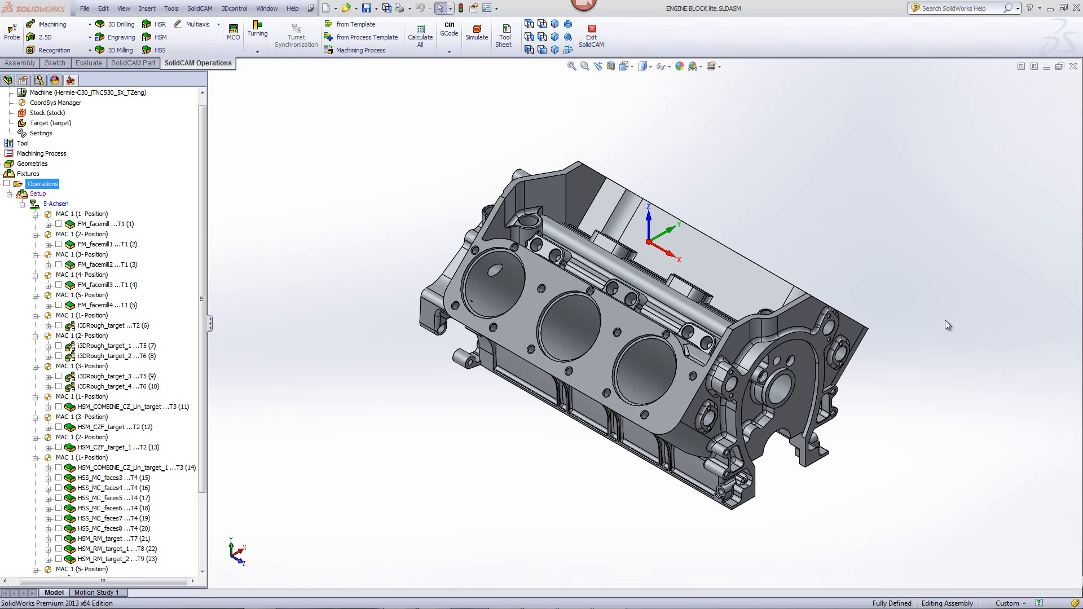
mouse_move(470, 182)
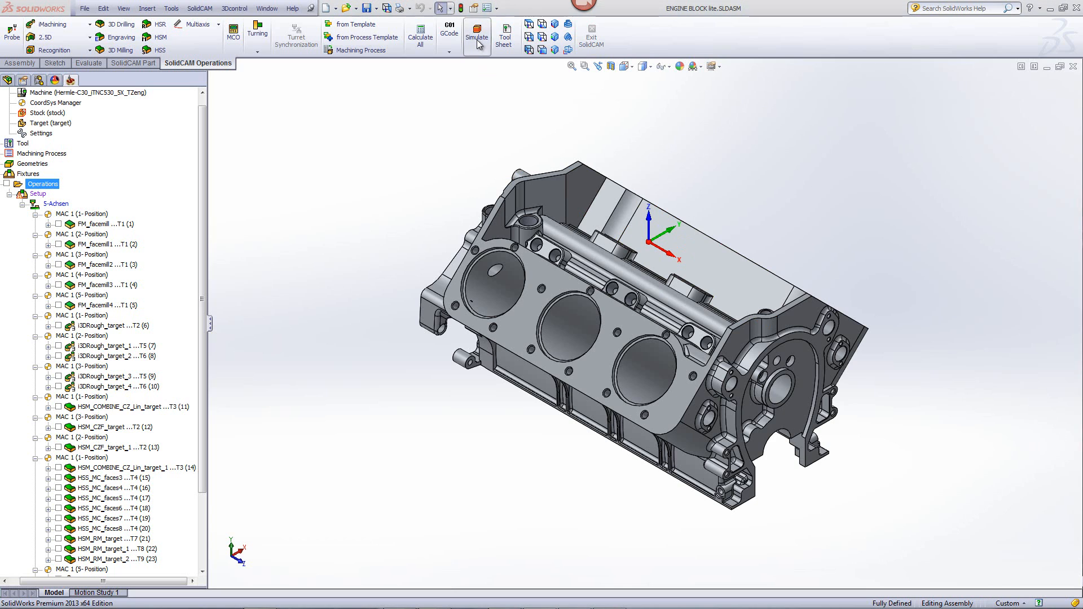
Start SolidVerify simulation of the selected operations, showing stock on its fixture
click(476, 33)
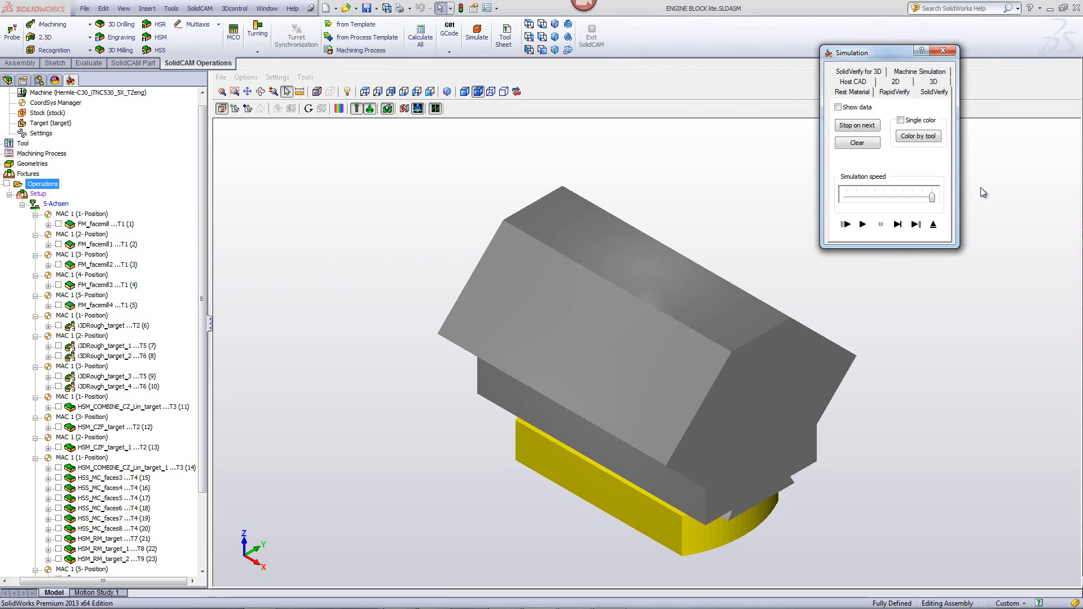
mouse_move(977, 278)
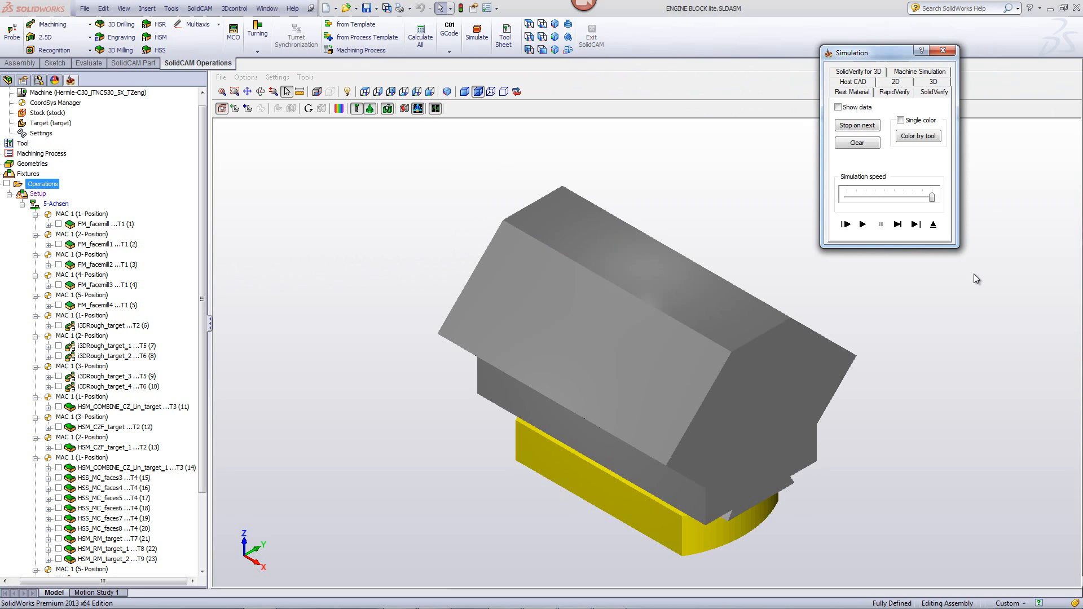
mouse_move(969, 277)
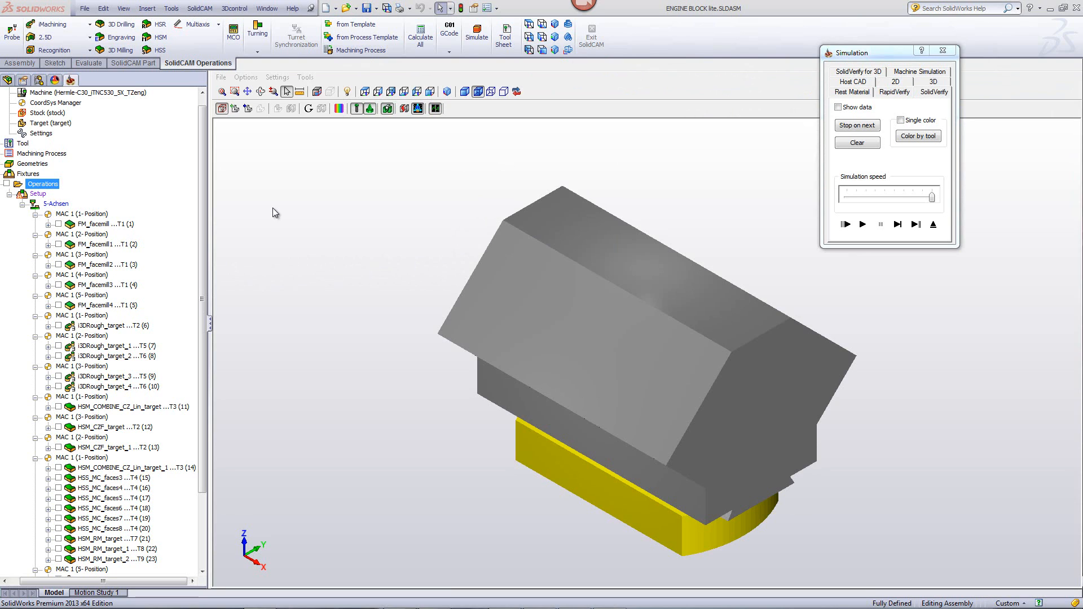
mouse_move(282, 219)
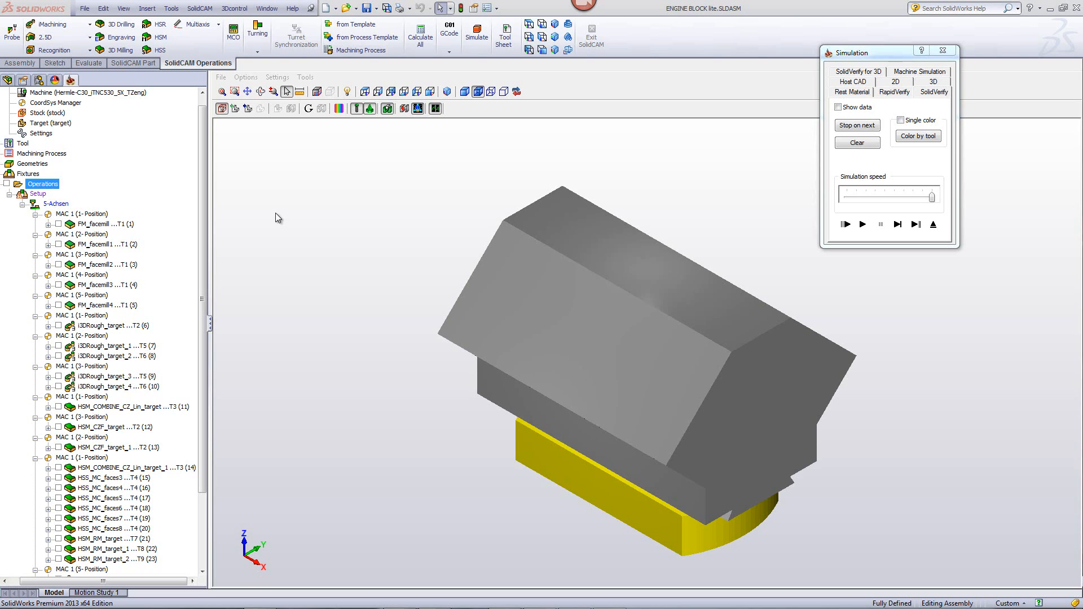
mouse_move(239, 122)
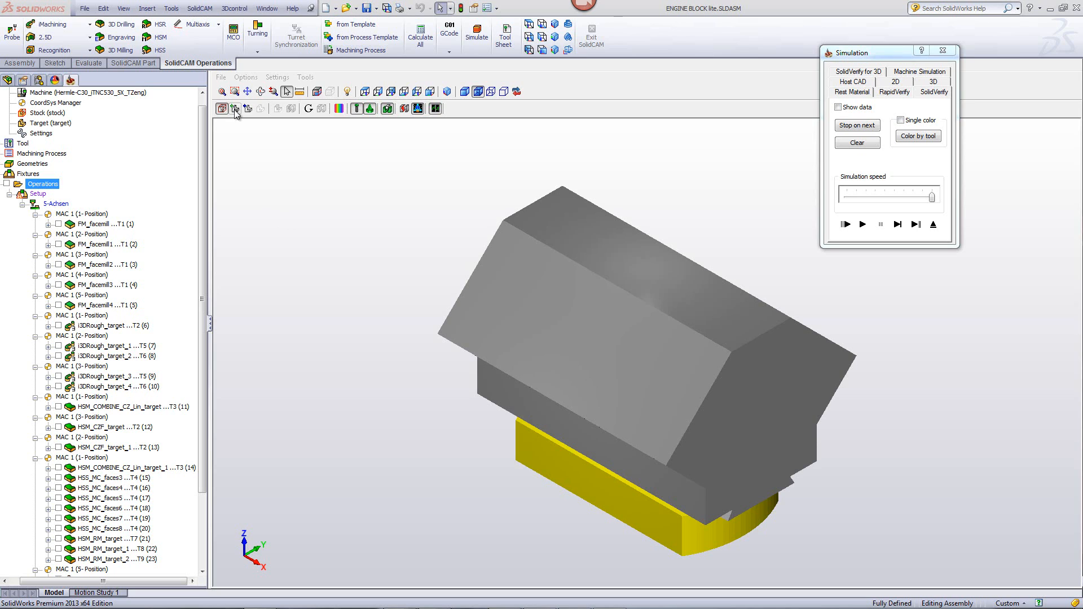
Load the target part via CAM Facetting so the verification can compare against it
click(235, 109)
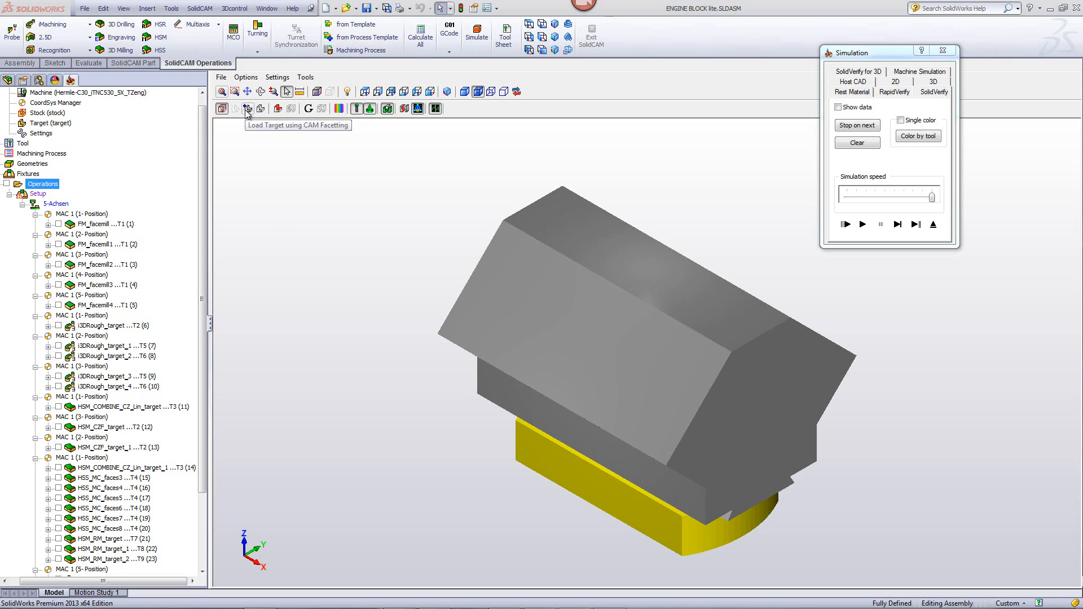
mouse_move(286, 212)
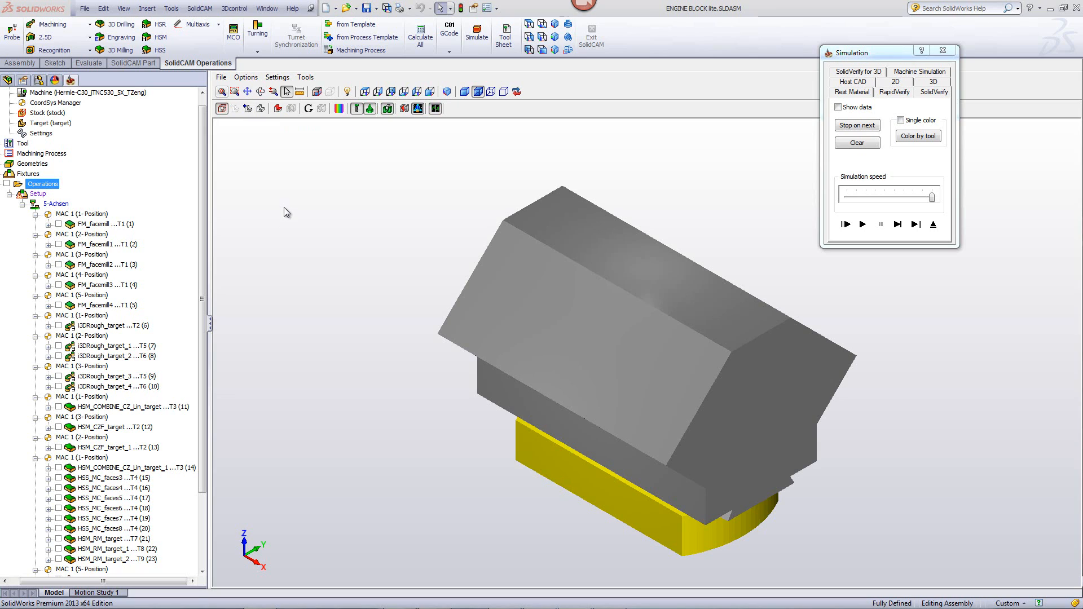
mouse_move(503, 216)
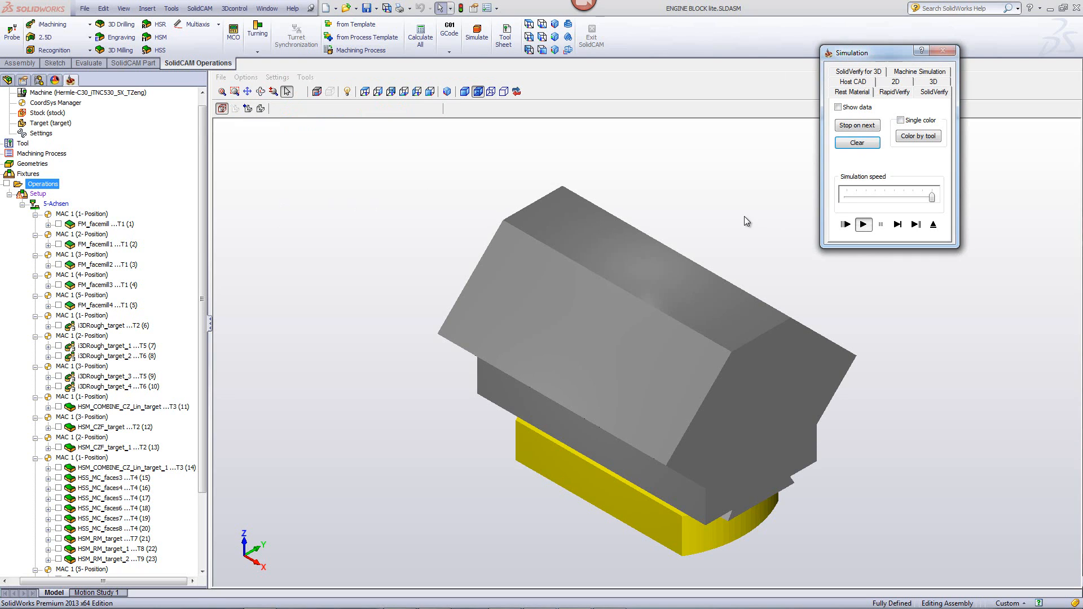
click(864, 224)
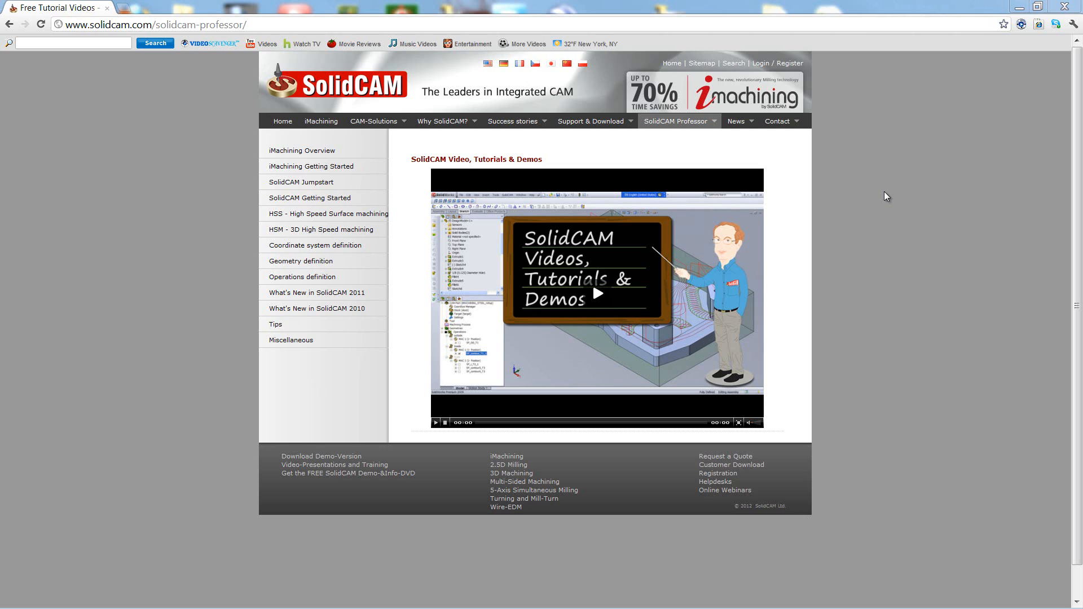
click(677, 120)
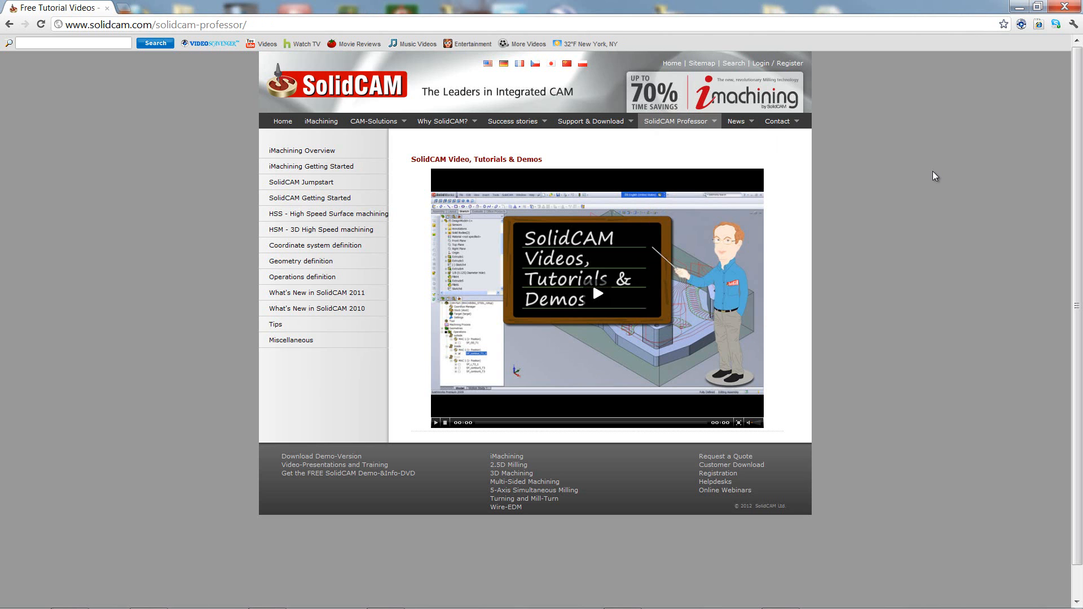
mouse_move(938, 167)
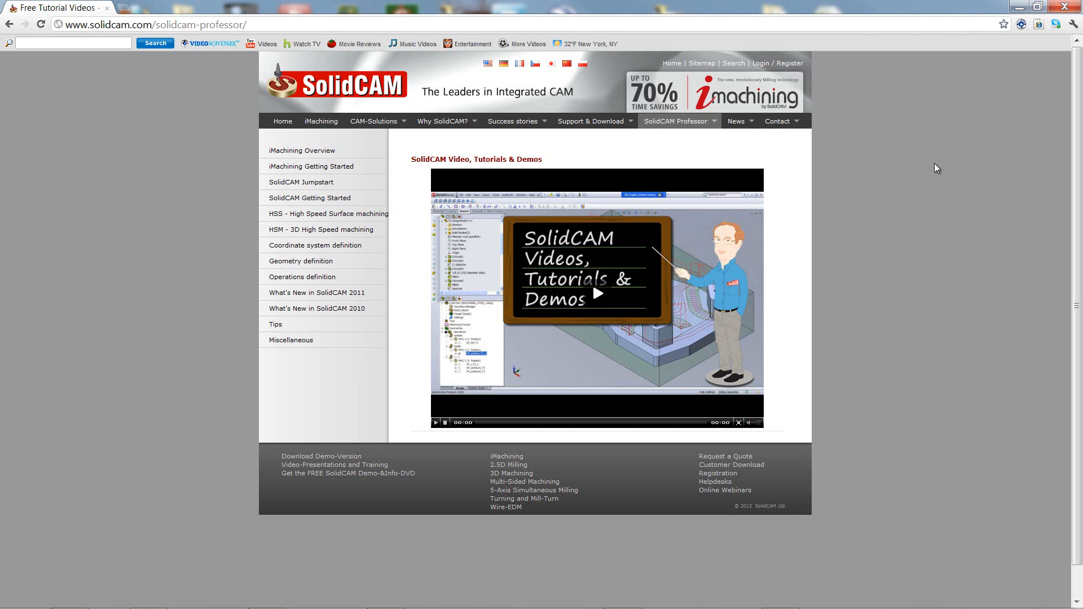